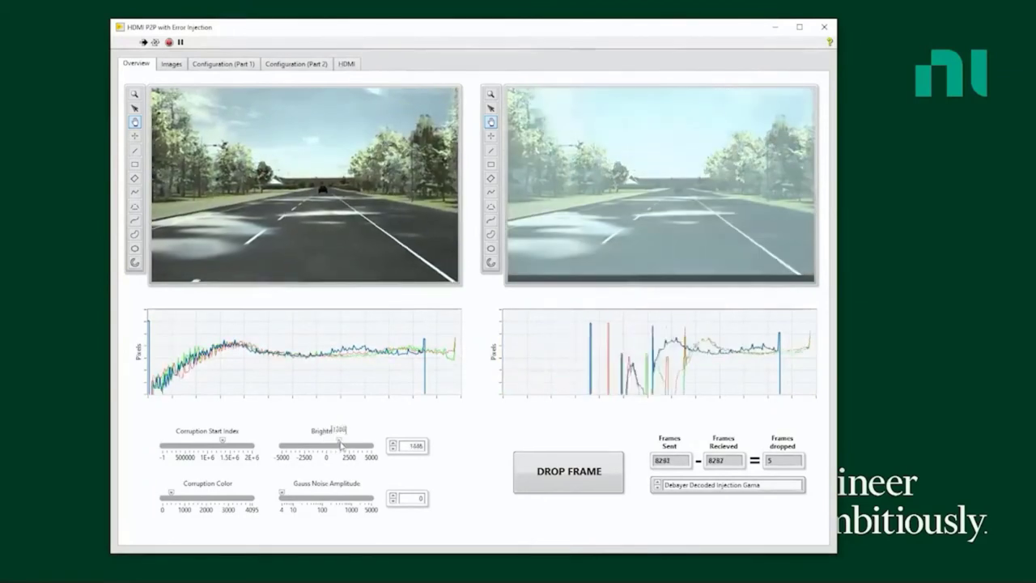
# Adjust the Brightness slider, settling on brightness 181 with Gauss Noise Amplitude 20.
pyautogui.moveTo(340, 445); pyautogui.dragTo(346, 444)
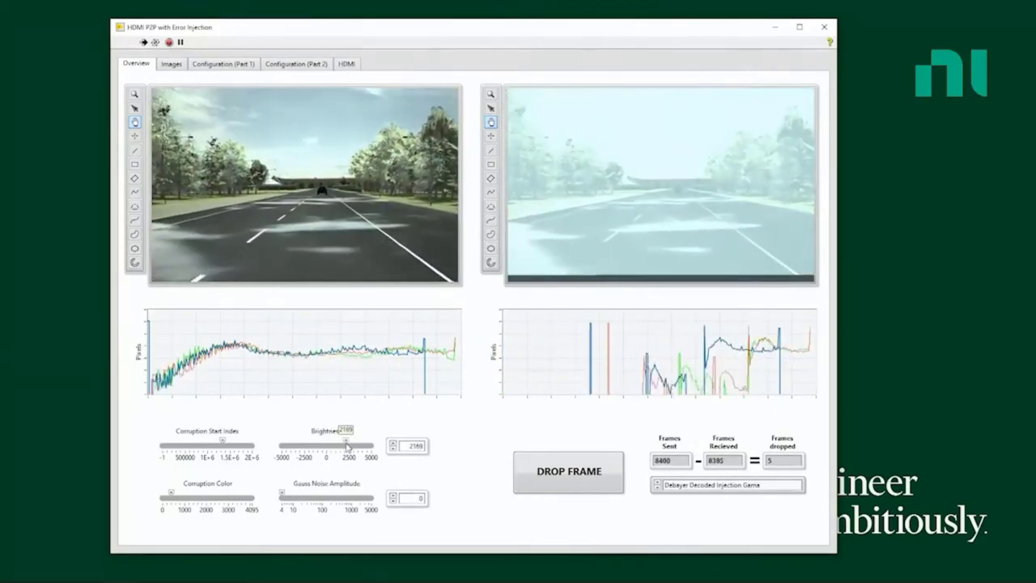
pyautogui.moveTo(346, 446); pyautogui.dragTo(332, 446)
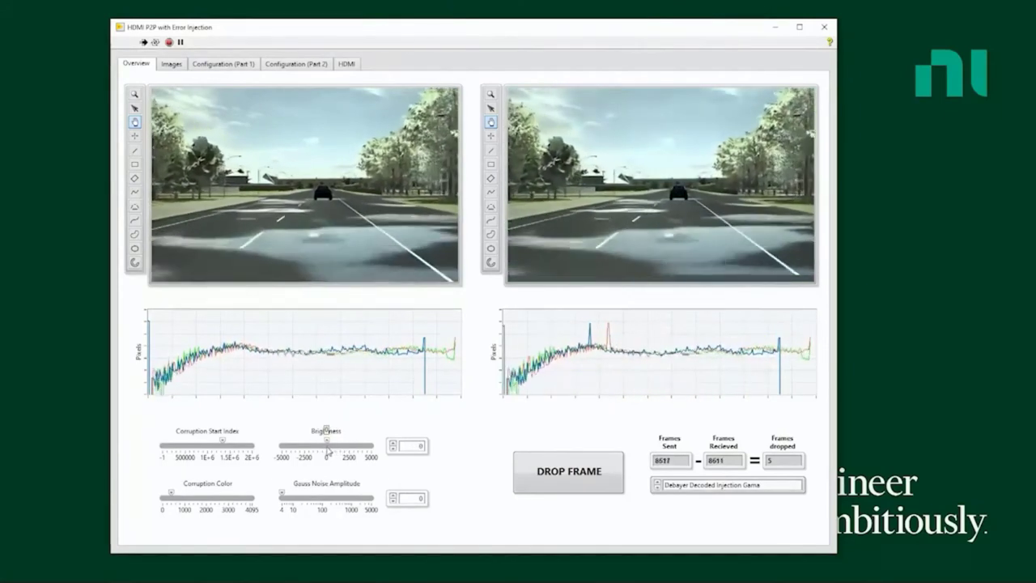
pyautogui.moveTo(328, 446); pyautogui.dragTo(314, 446)
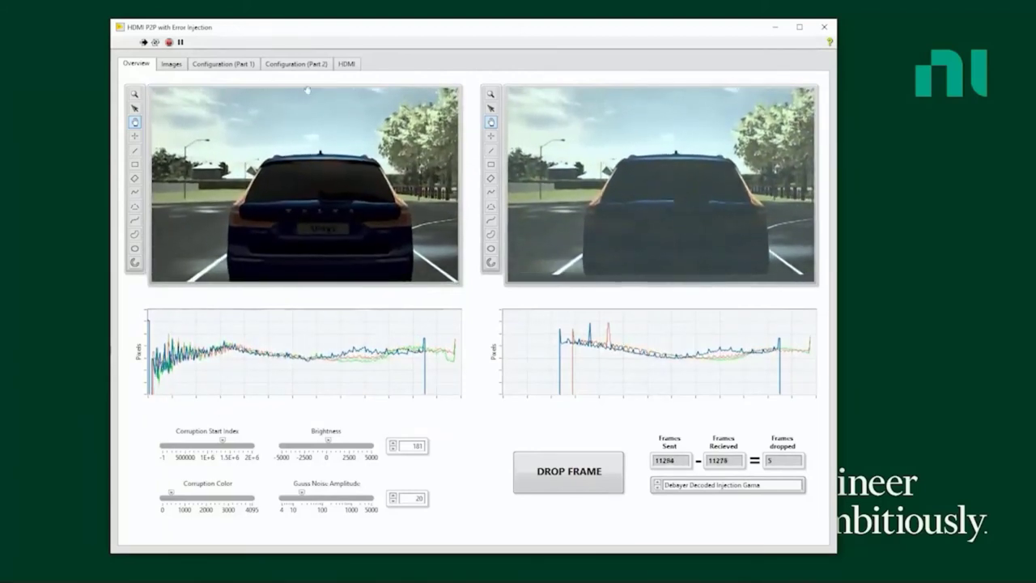
# Show the Images page with the received HDMI frame enlarged.
pyautogui.click(171, 63)
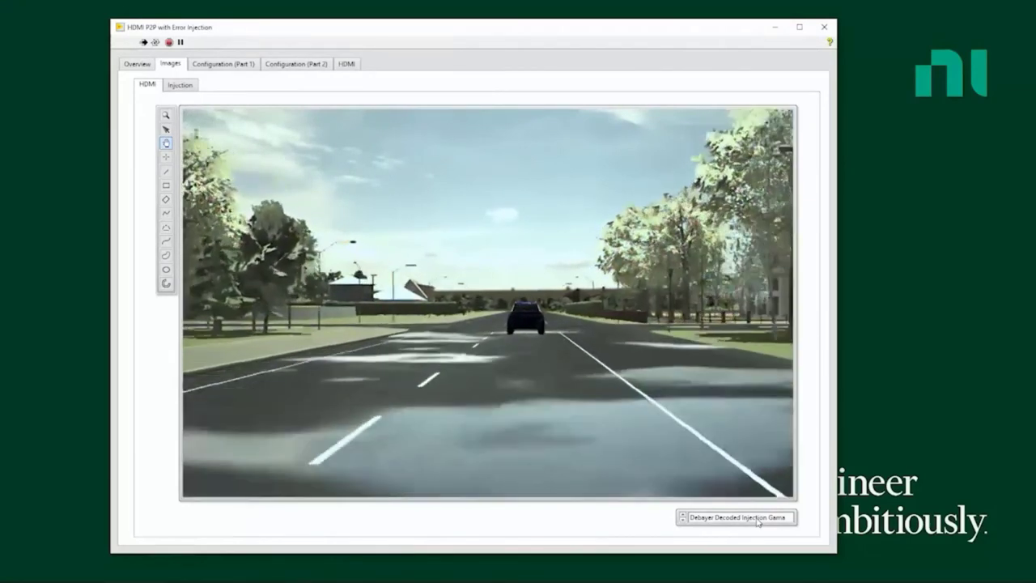
# Switch the display mode from Decoded Injection to Unprocessed HDMI.
pyautogui.click(737, 516)
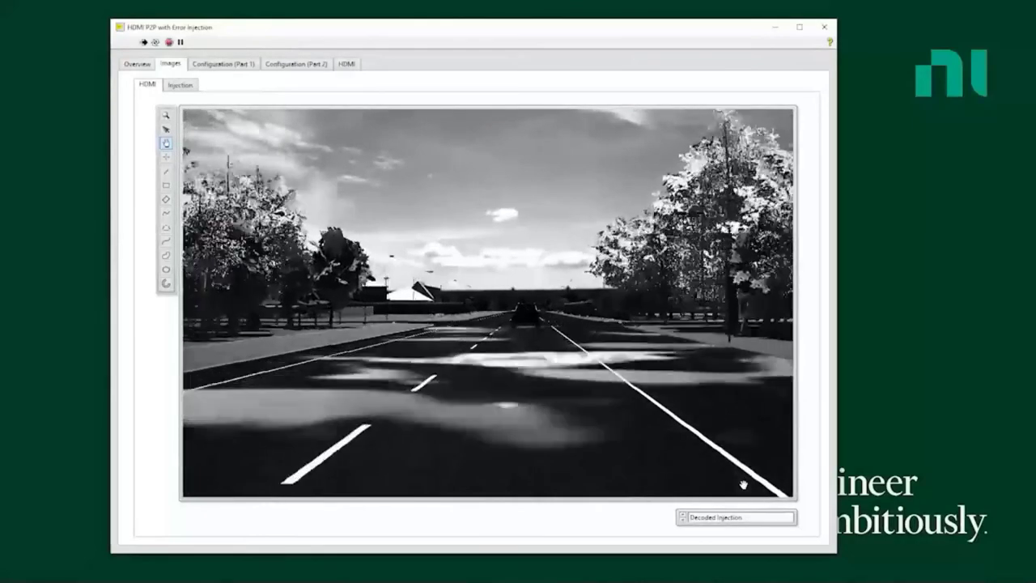
pyautogui.click(733, 517)
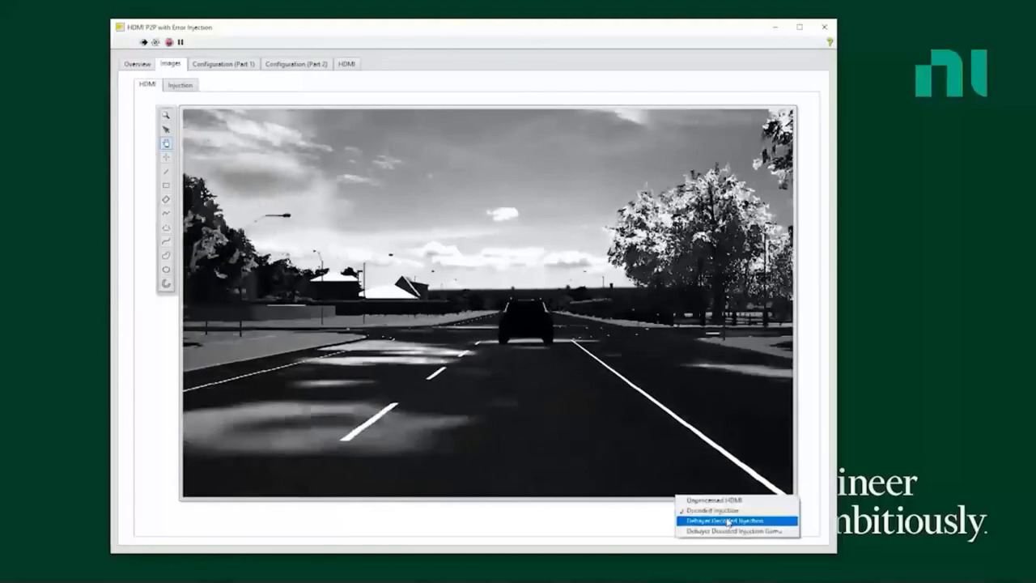
pyautogui.click(733, 519)
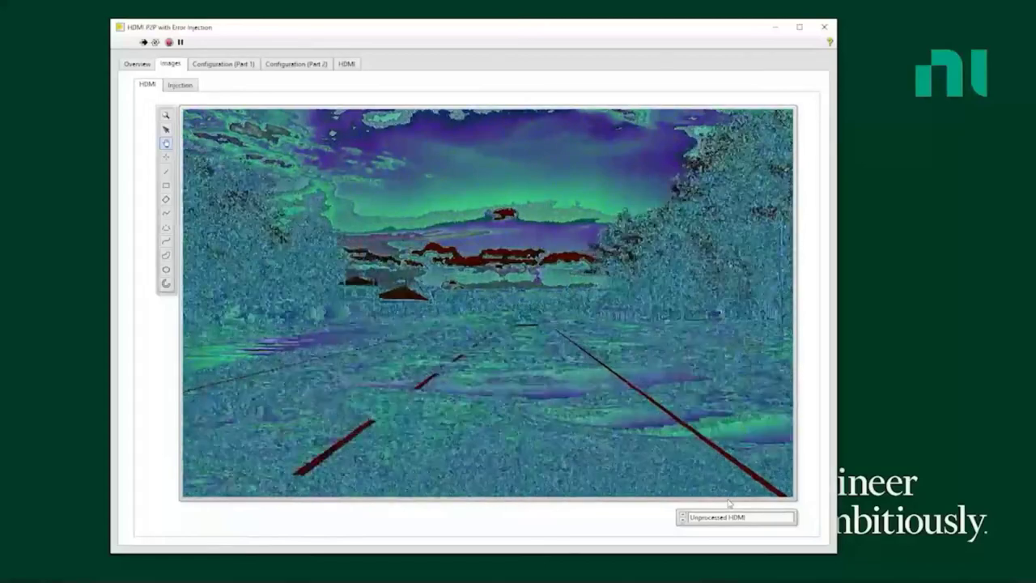
# Set the display mode to Decoded Injection and return to the Overview page.
pyautogui.click(735, 516)
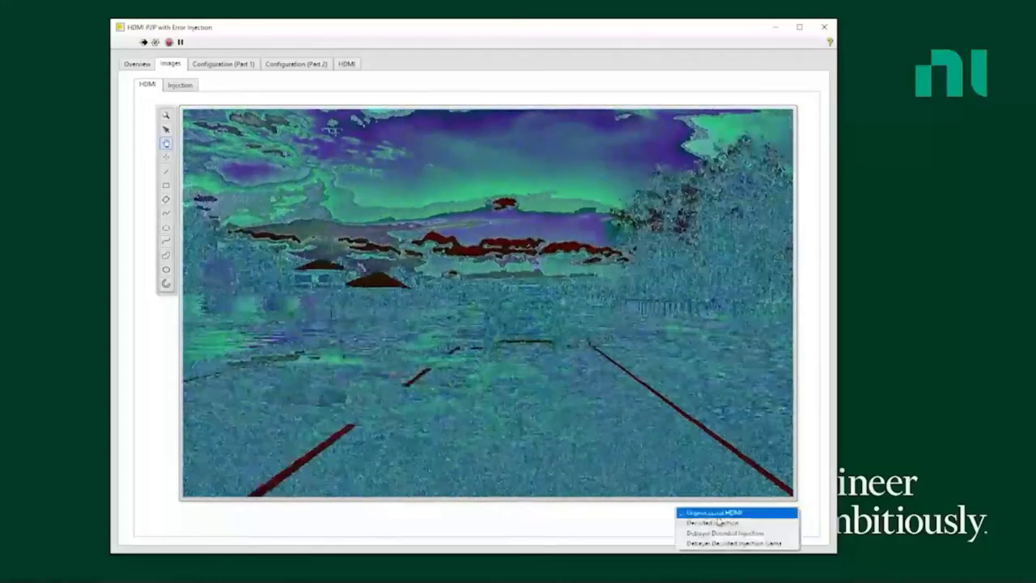
pyautogui.click(724, 522)
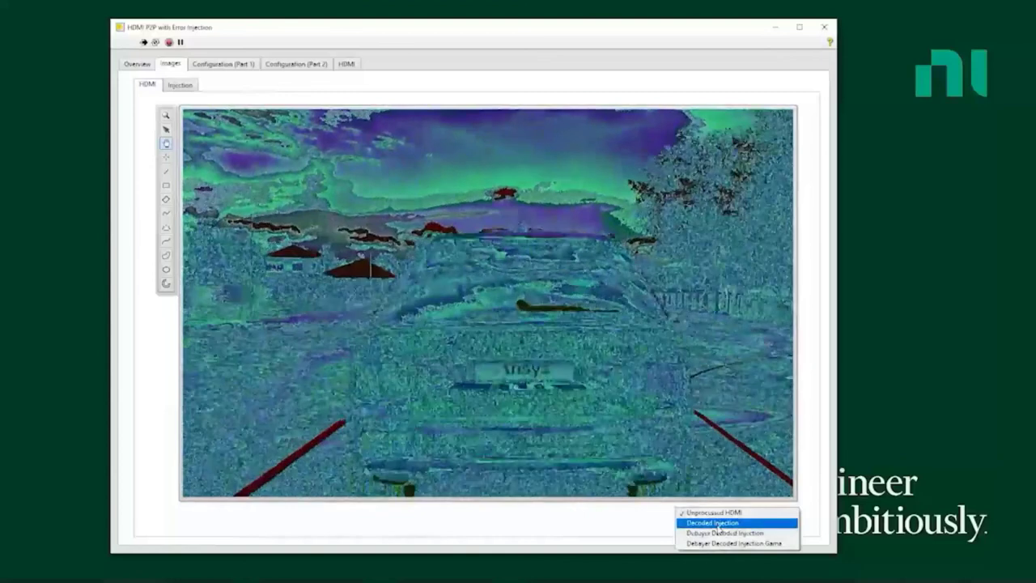
pyautogui.click(137, 64)
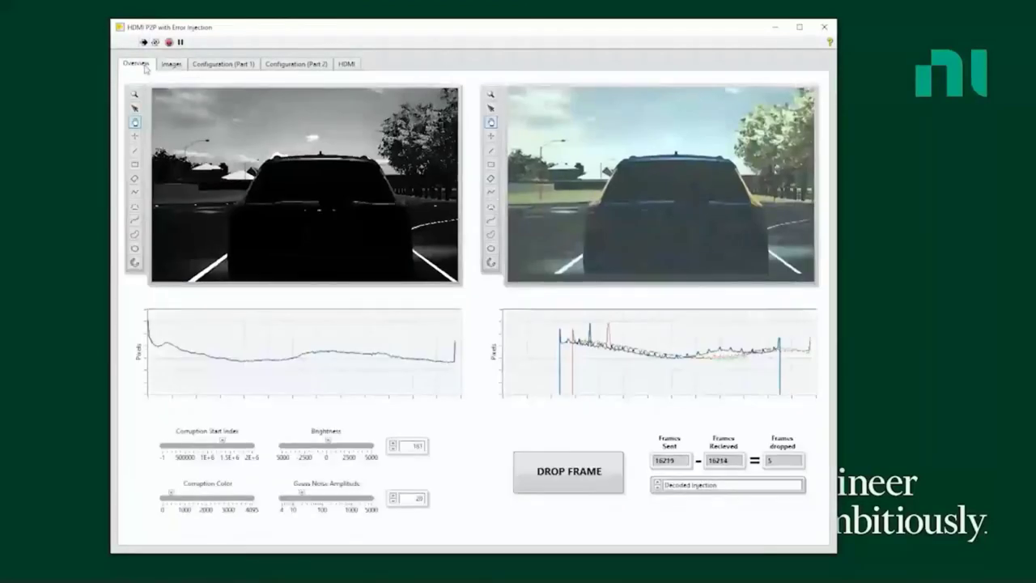